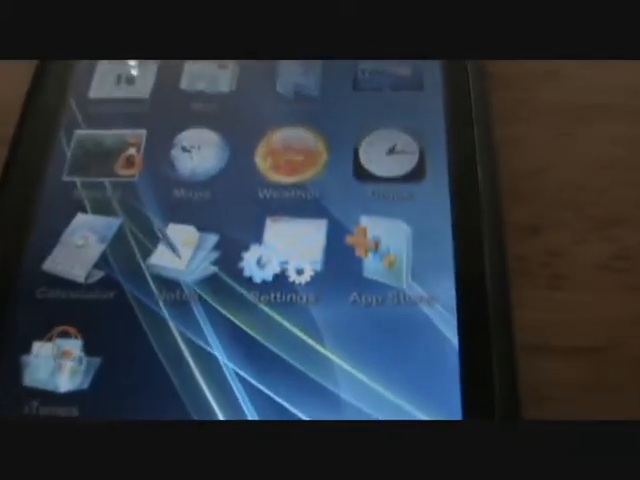
Launch the App Store from the iPhone home screen.
click(378, 258)
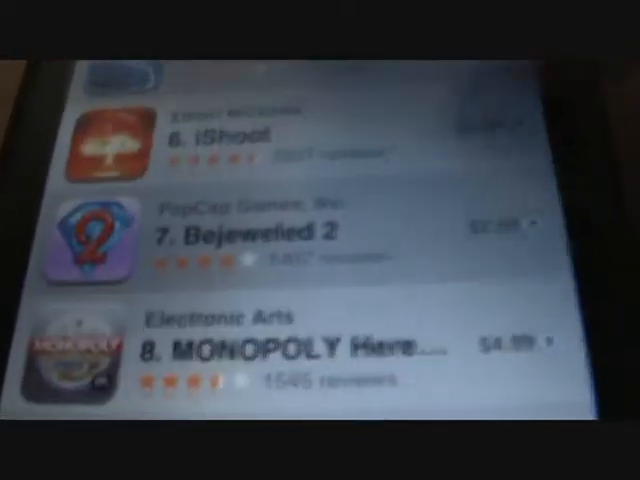
Scroll the Top Paid list and open the Deal or No Deal listing at rank 37.
scroll(down, 3)
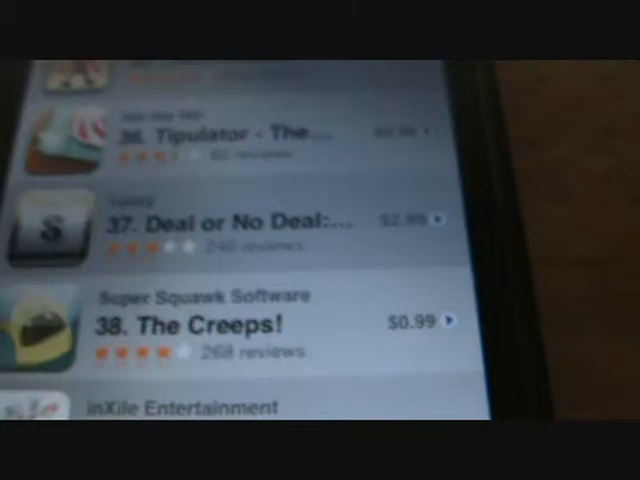
scroll(up, 3)
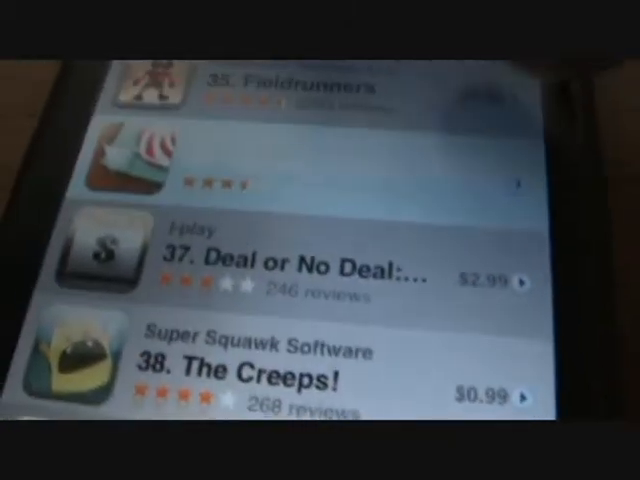
click(300, 260)
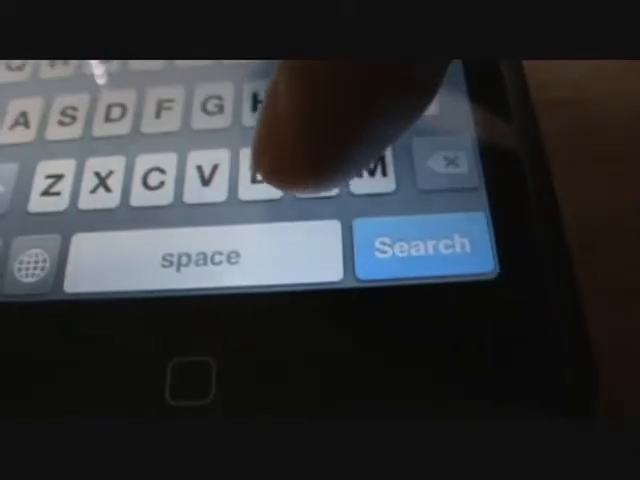
Run the Installous search for 'deal or no deal'.
click(421, 245)
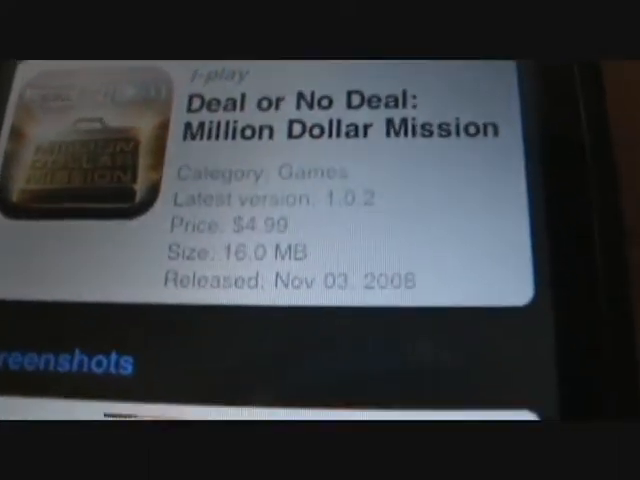
Scroll the Million Dollar Mission info page down to the version 1.0.2 What's New notes.
scroll(down, 3)
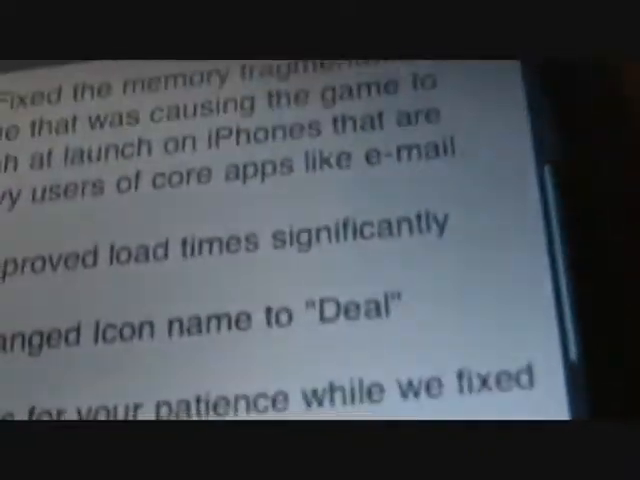